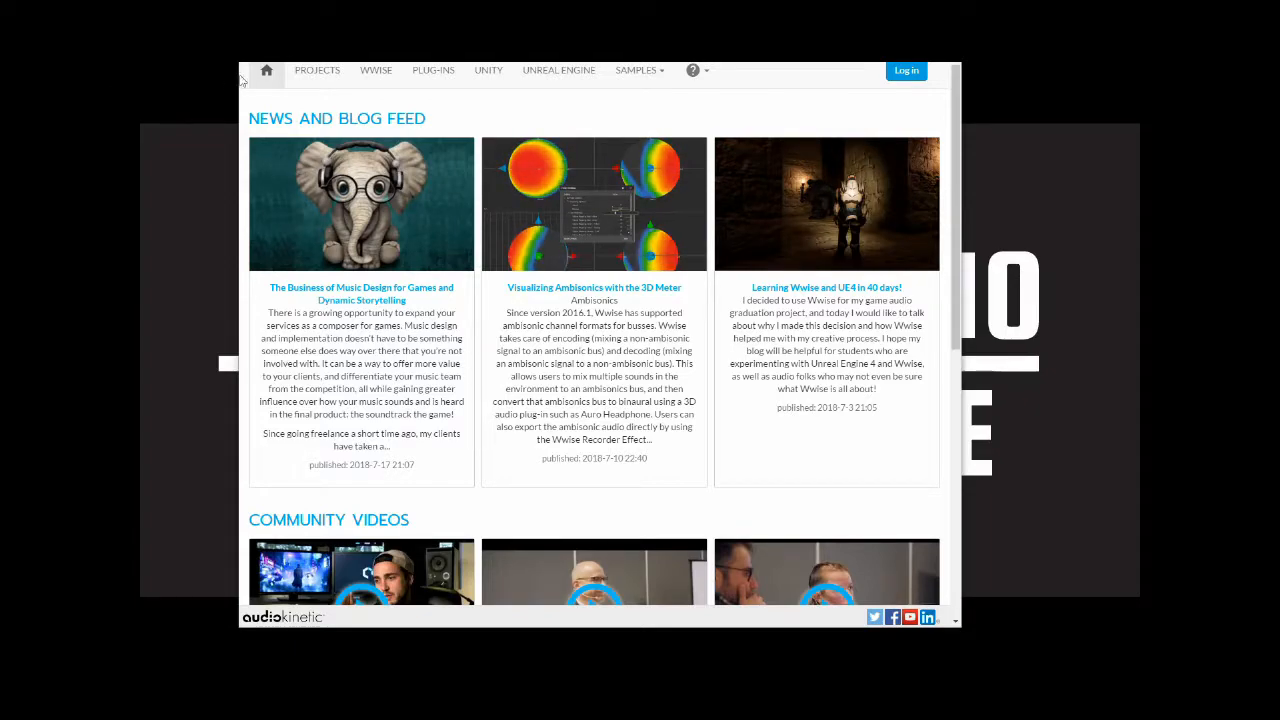
Show the Projects page listing recent projects like Cube and Wwise Adventure Game.
{"action": "left_click", "coordinate": [317, 70]}
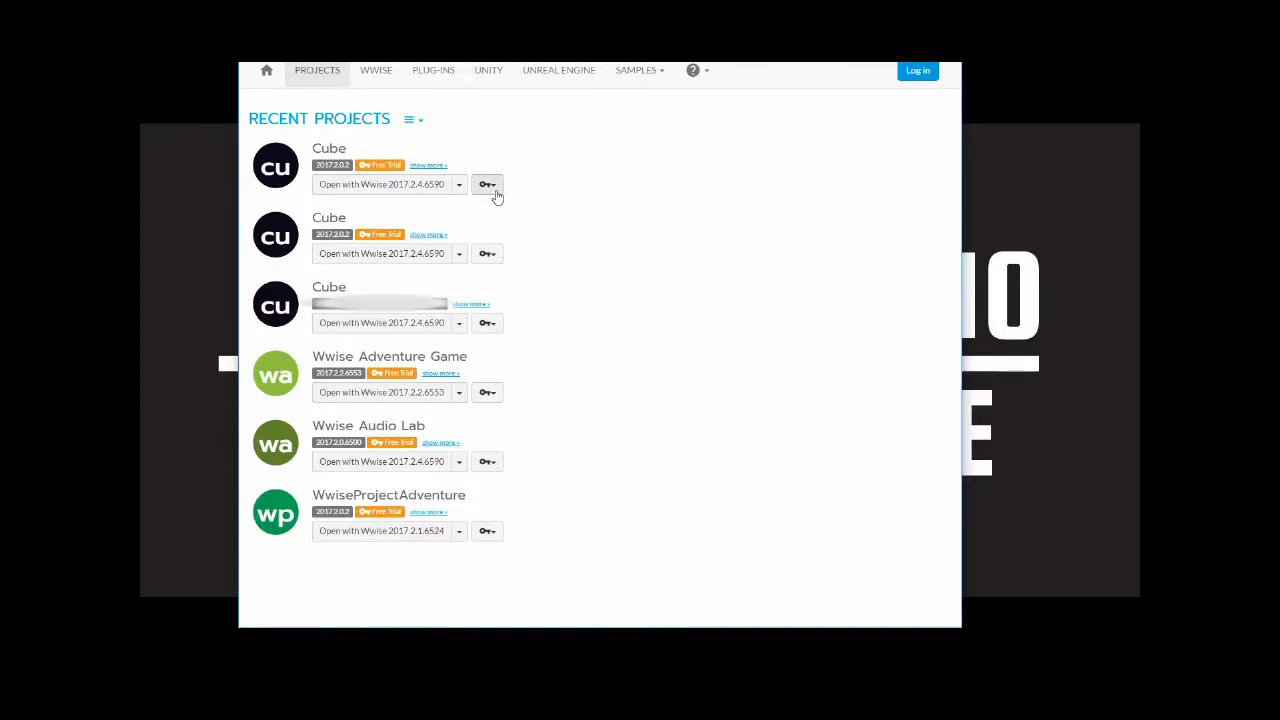
{"action": "mouse_move", "coordinate": [488, 184]}
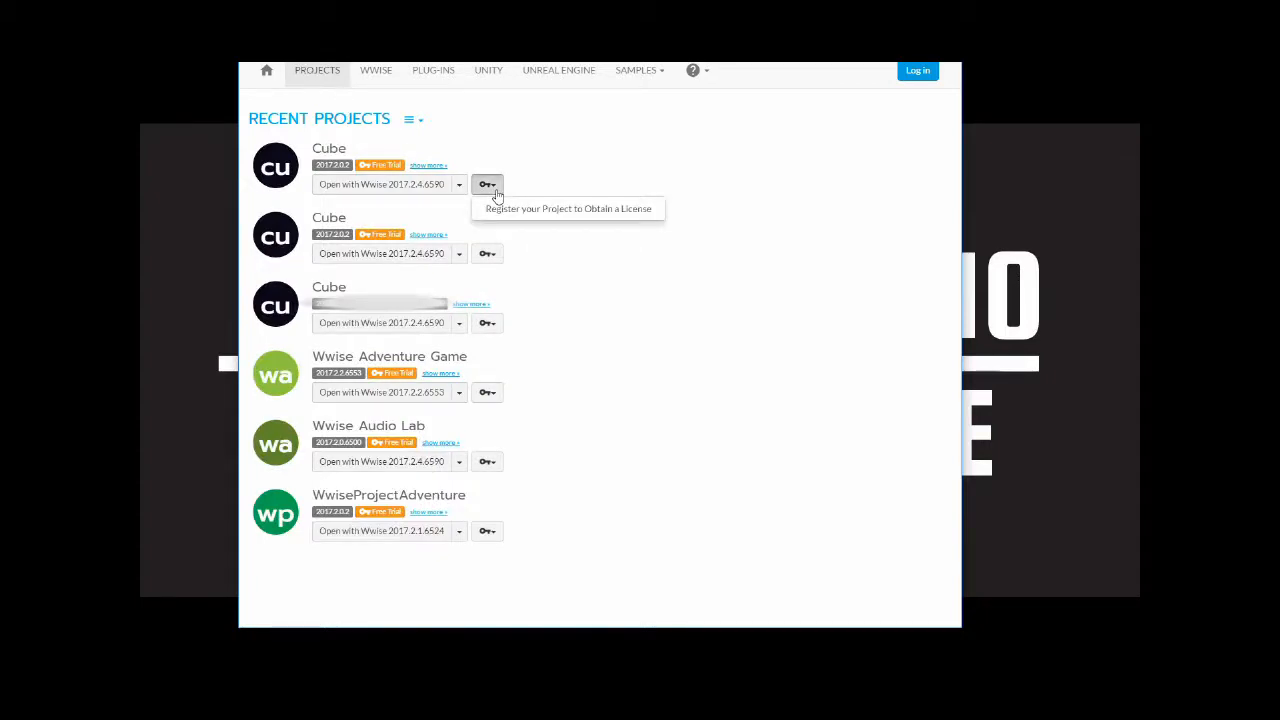
{"action": "mouse_move", "coordinate": [540, 209]}
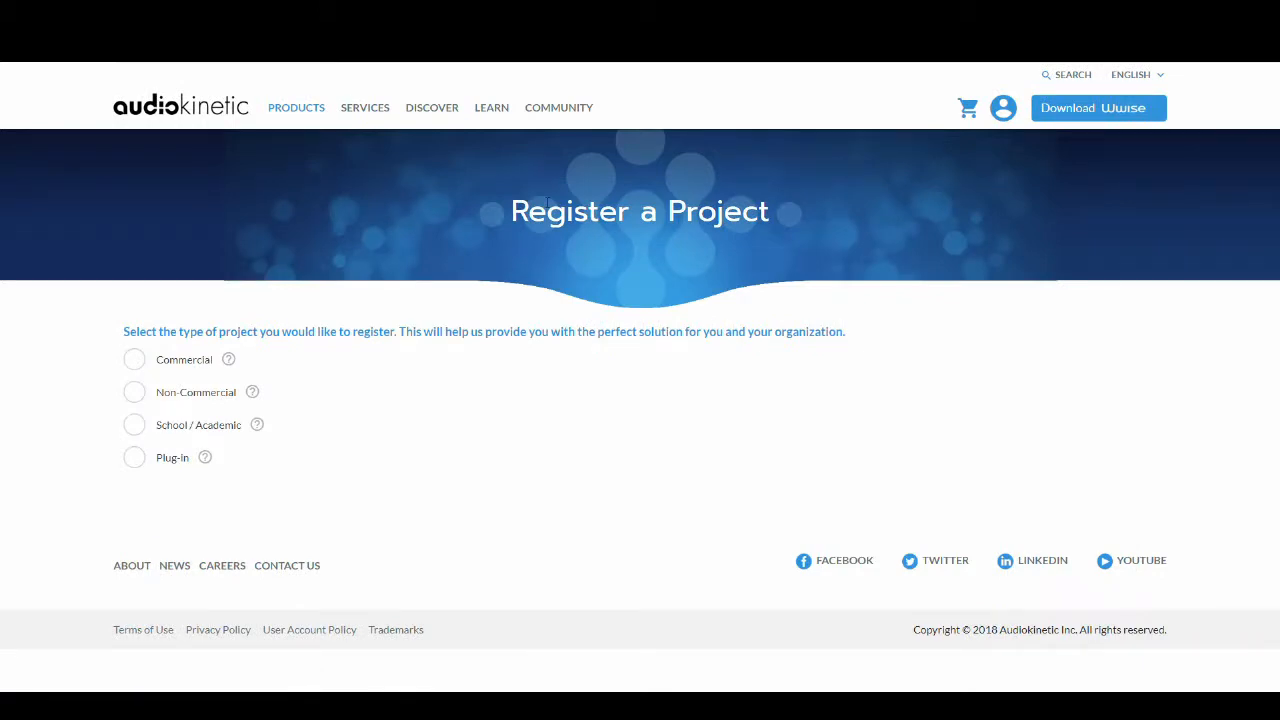
{"action": "mouse_move", "coordinate": [275, 267]}
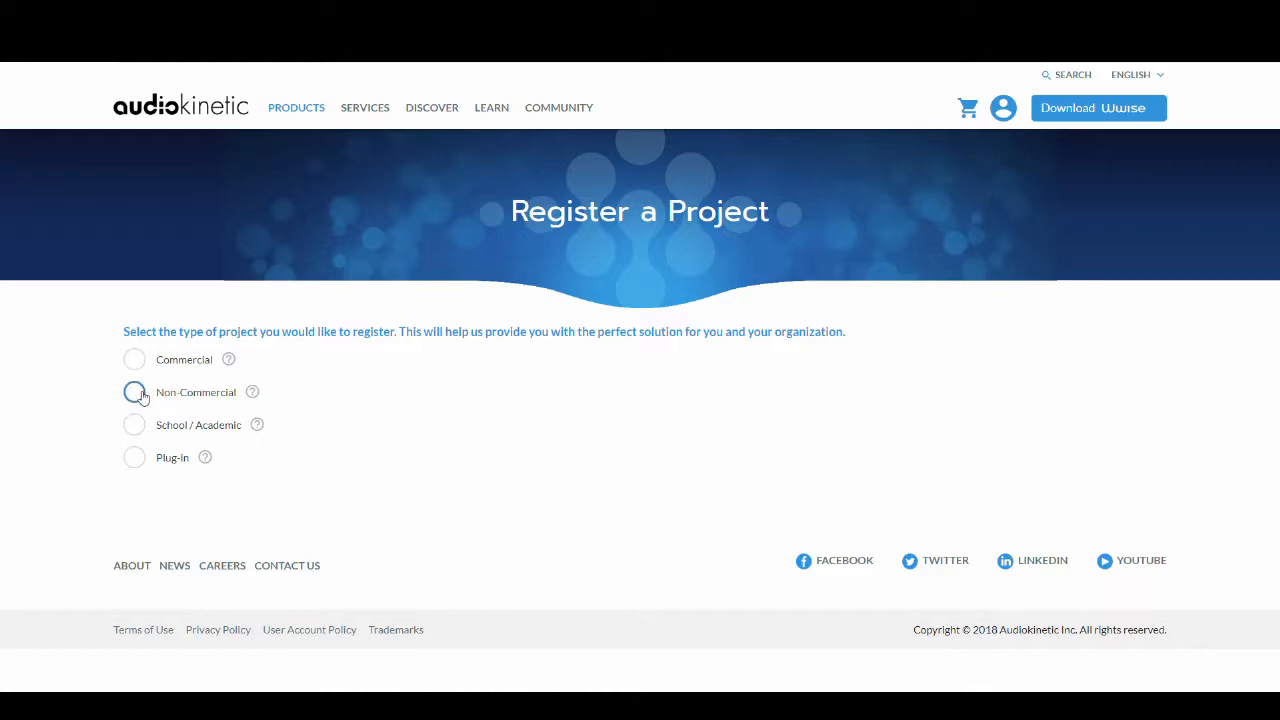
Register the project as Non-Commercial needing more than 200 media assets, then continue to project details.
{"action": "left_click", "coordinate": [134, 391]}
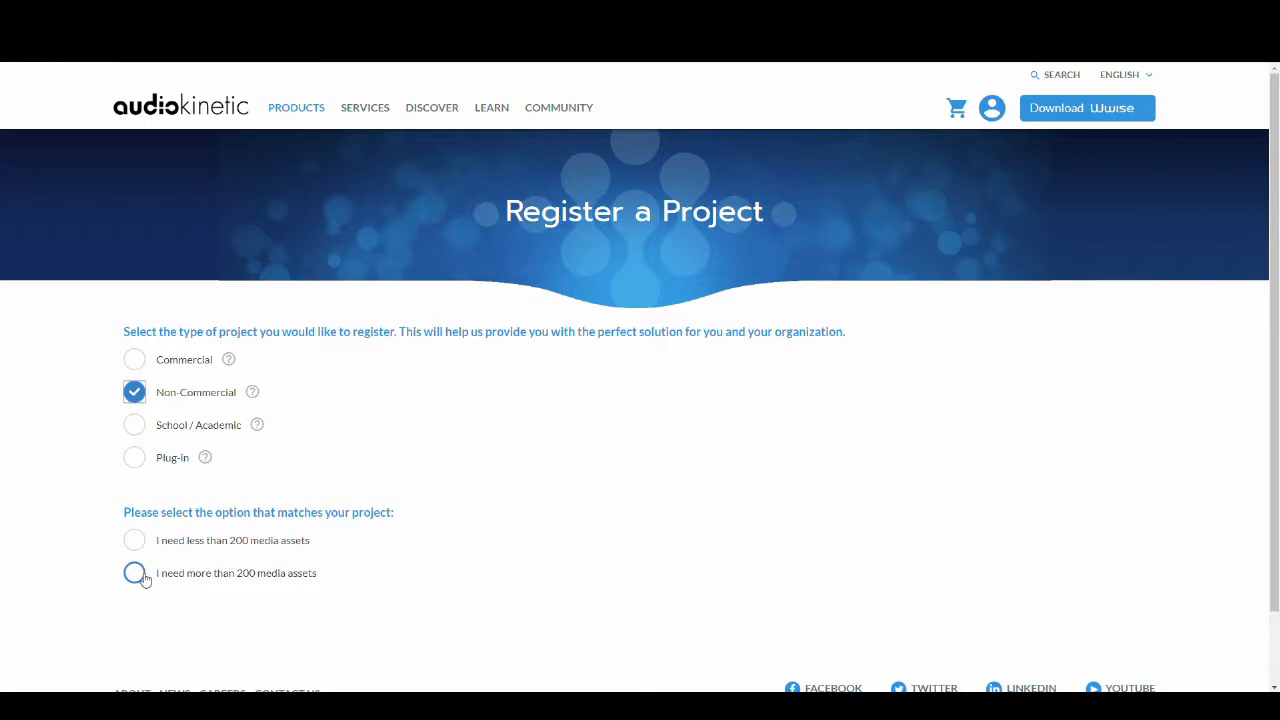
{"action": "left_click", "coordinate": [134, 572]}
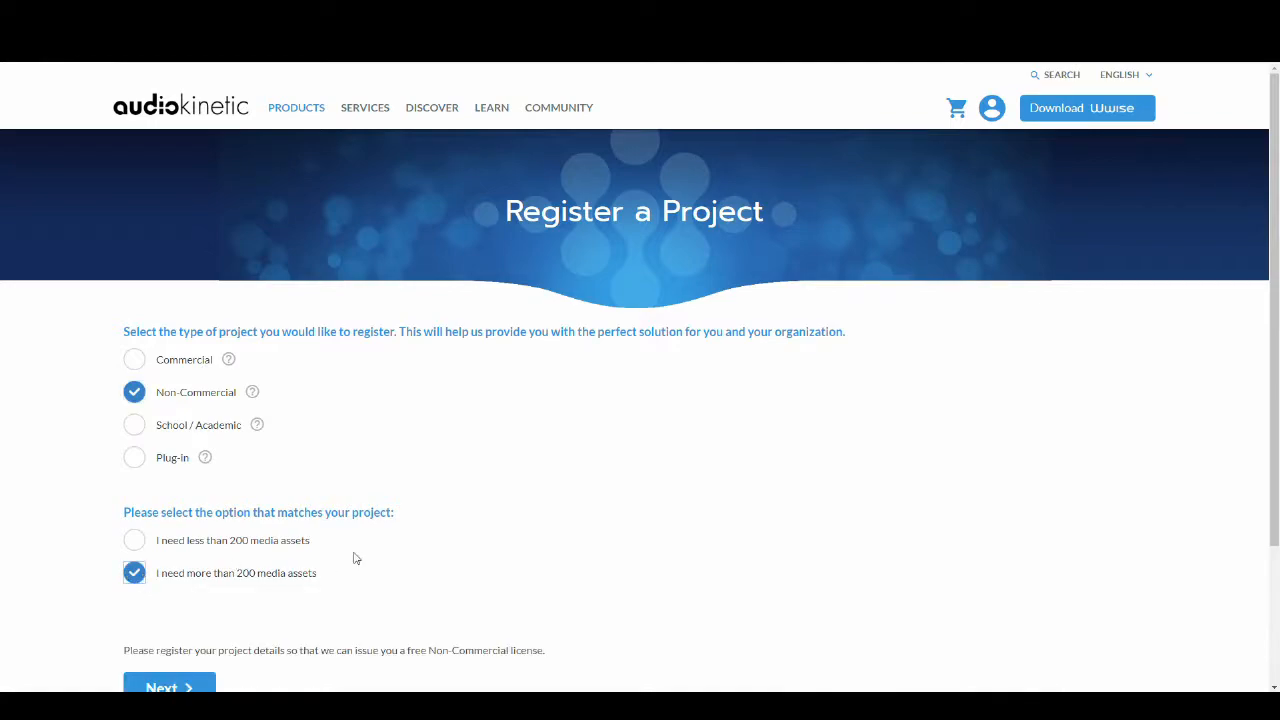
{"action": "left_click", "coordinate": [168, 687]}
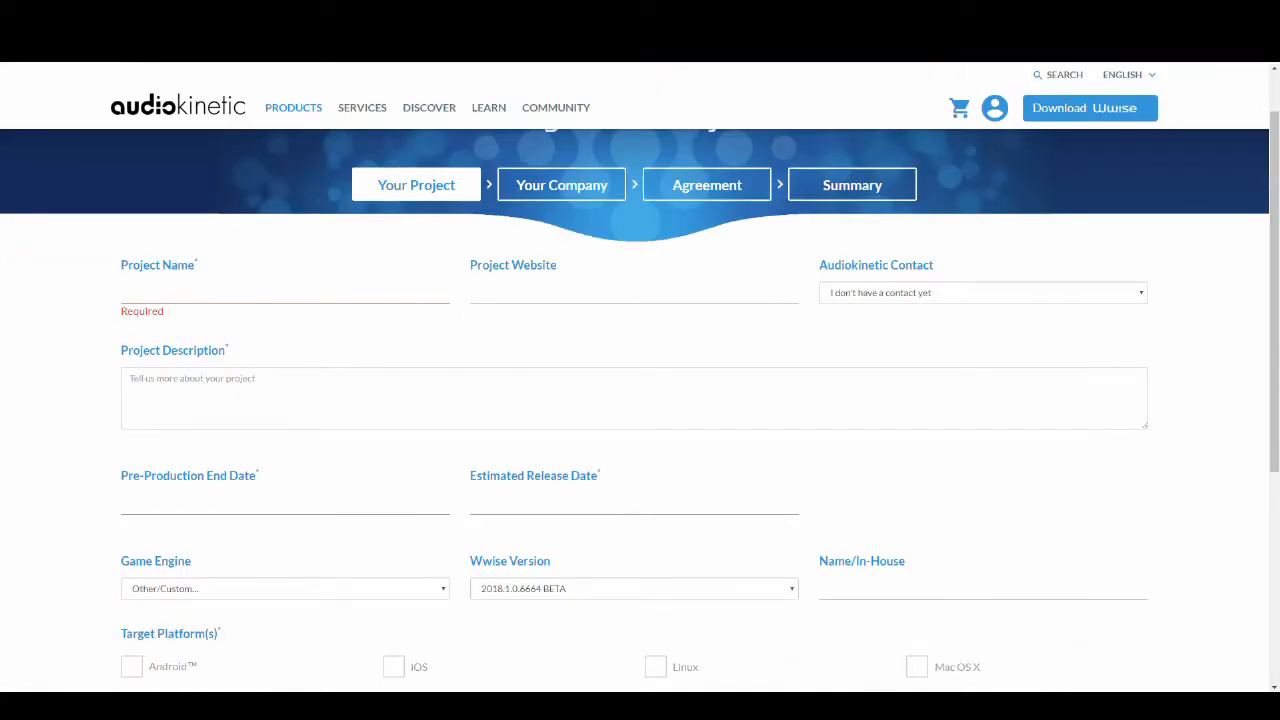